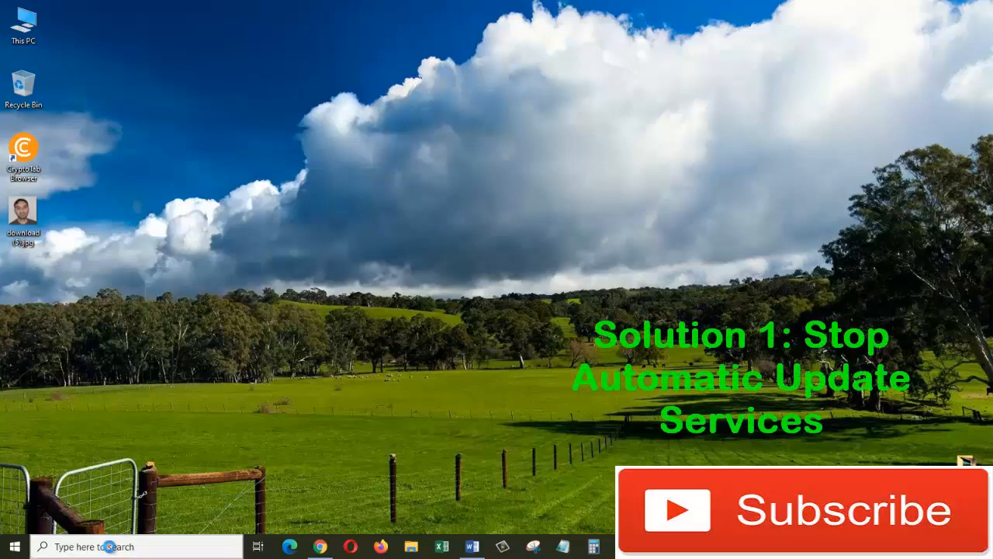
Search Windows for 'services' to find the Services app.
{"action": "type", "text": "servic"}
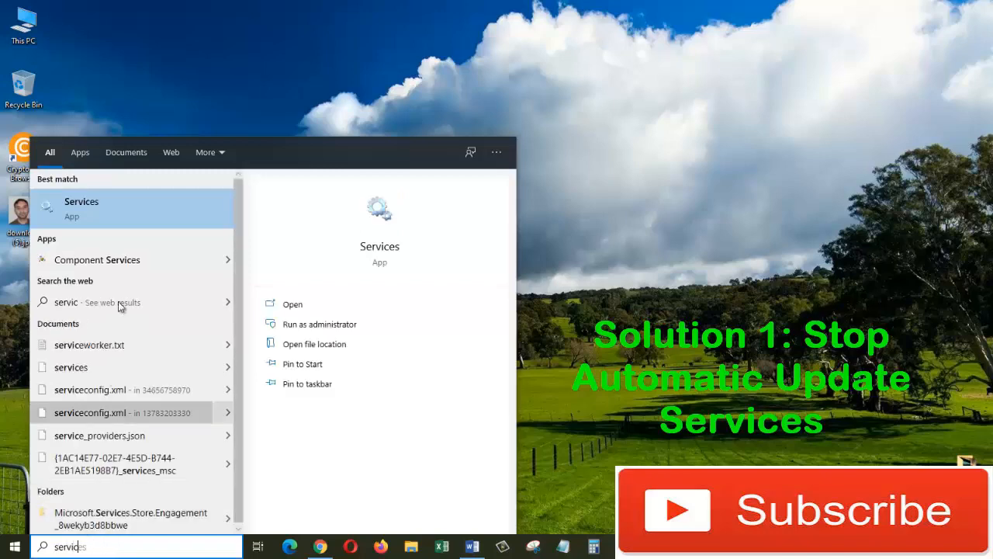
{"action": "mouse_move", "coordinate": [93, 216]}
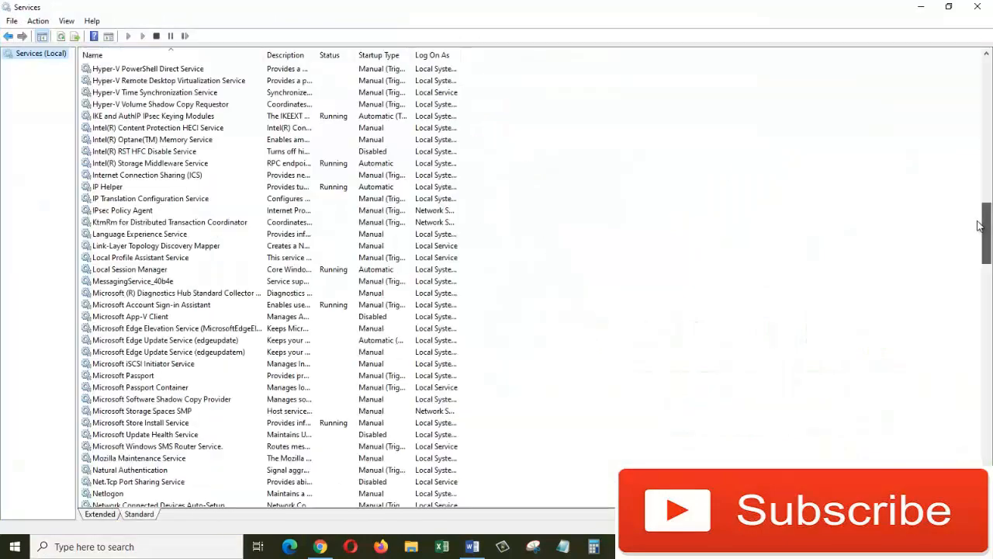
Locate Windows Update in the services list and view its properties.
{"action": "scroll", "scroll_direction": "down", "scroll_amount": 3}
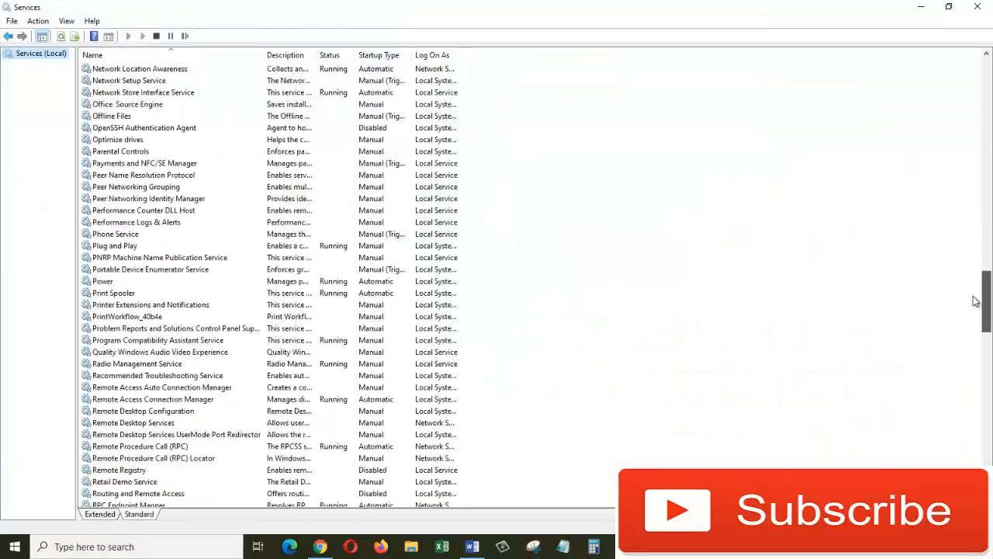
{"action": "scroll", "scroll_direction": "down", "scroll_amount": 3}
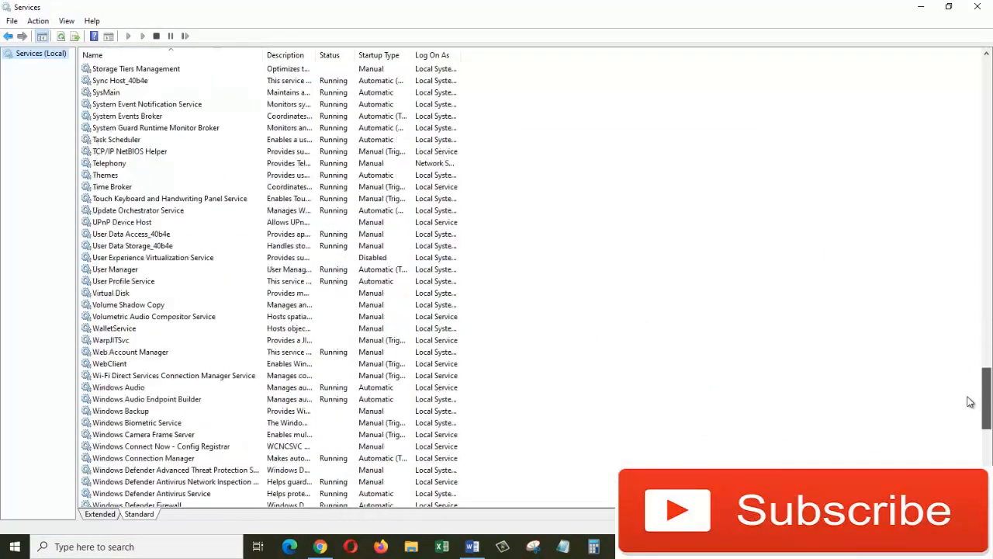
{"action": "scroll", "scroll_direction": "down", "scroll_amount": 3}
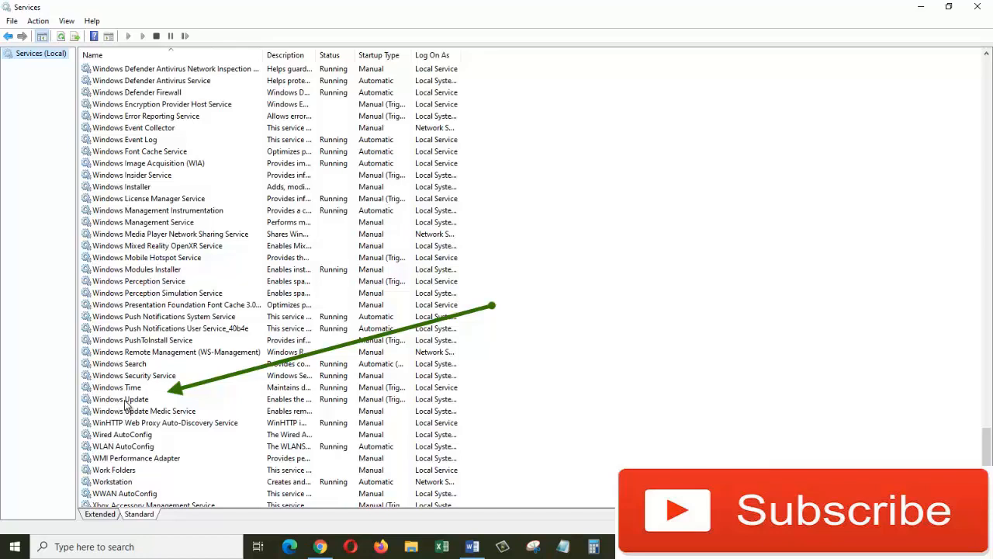
{"action": "double_click", "coordinate": [118, 398]}
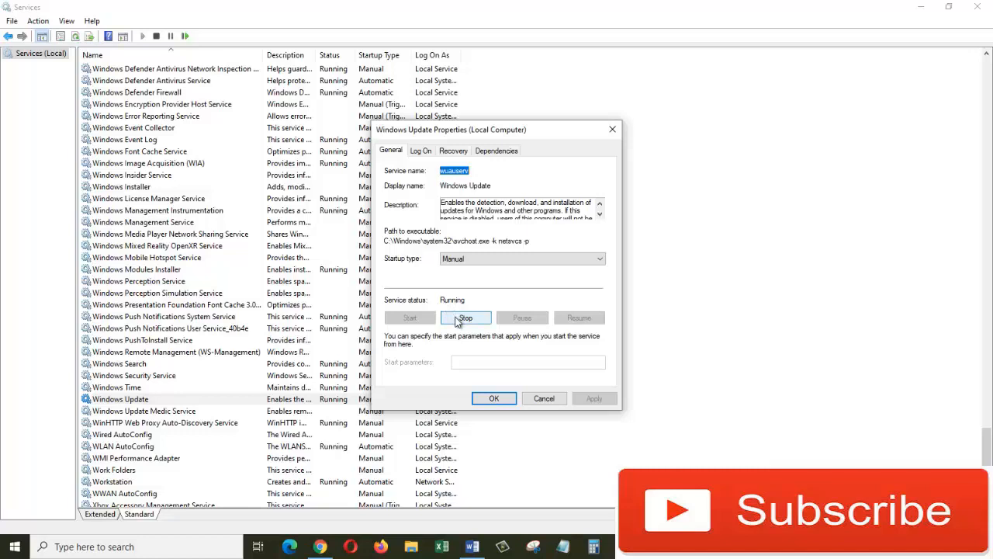
Stop the Windows Update service and set its startup type to Disabled.
{"action": "left_click", "coordinate": [465, 317]}
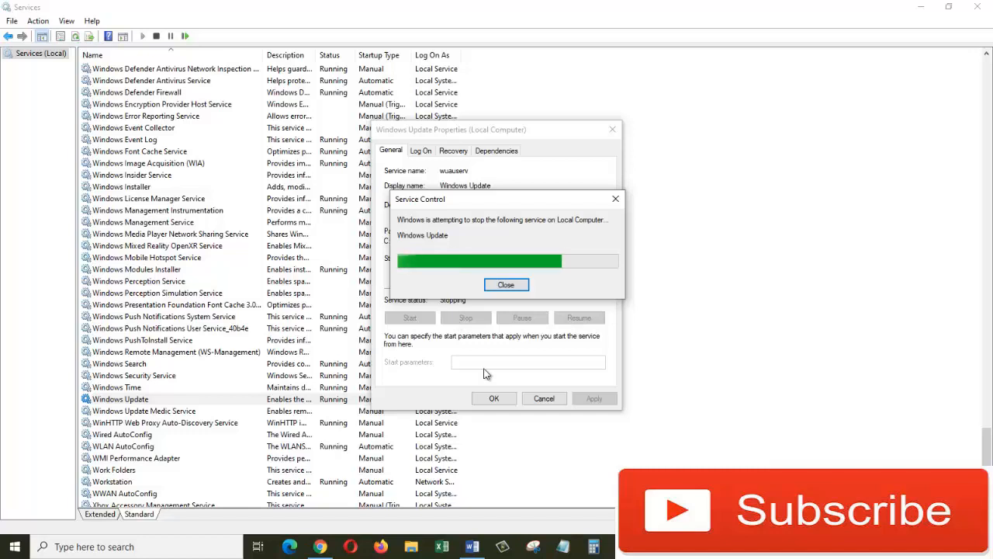
{"action": "left_click", "coordinate": [505, 284]}
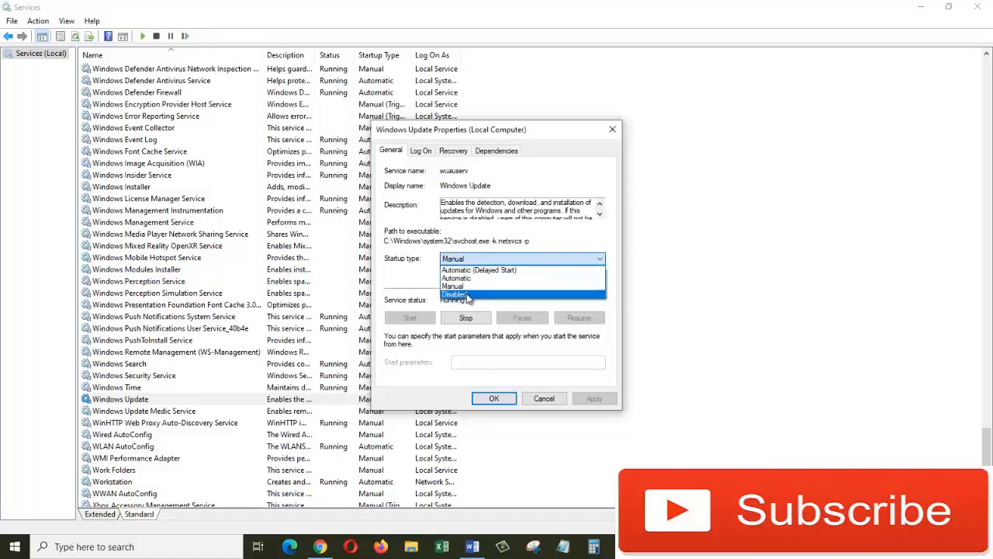
{"action": "left_click", "coordinate": [457, 296]}
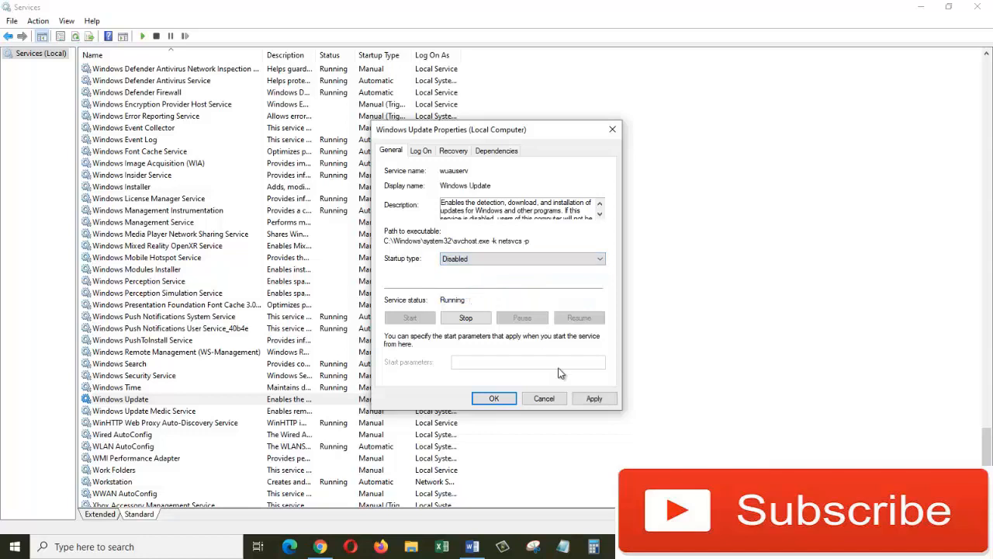
{"action": "left_click", "coordinate": [493, 398]}
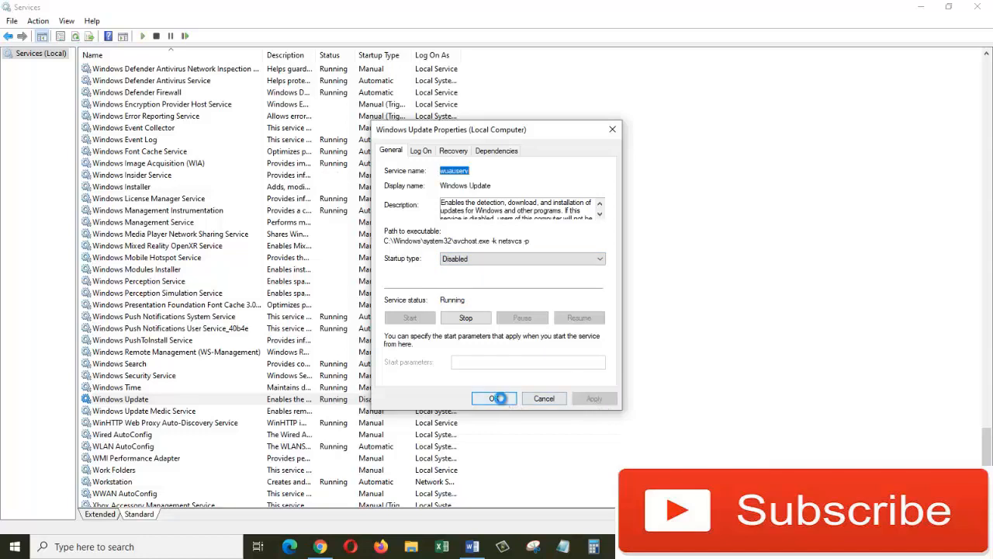
{"action": "left_click", "coordinate": [493, 398]}
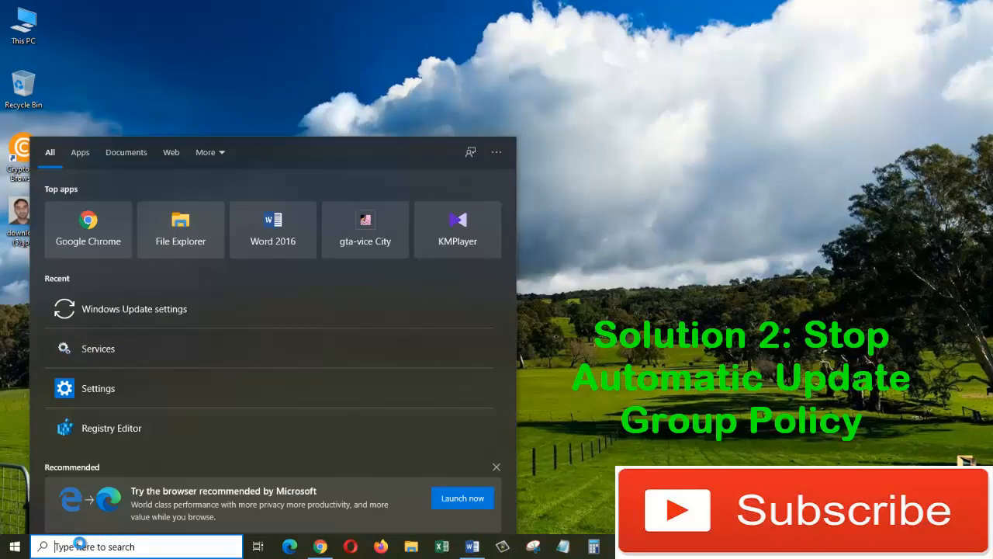
Search Windows for 'group' to find Edit group policy.
{"action": "type", "text": "gr"}
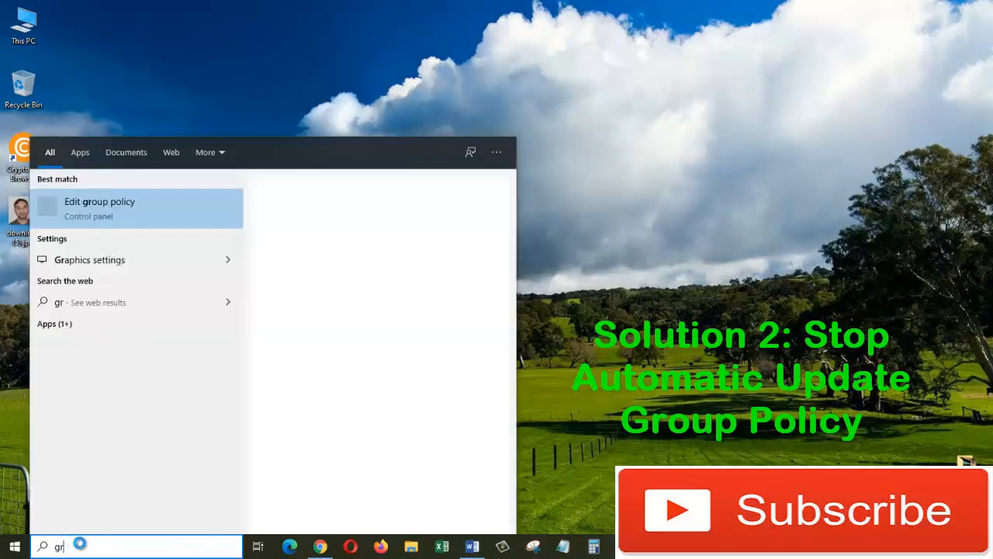
{"action": "type", "text": "oup"}
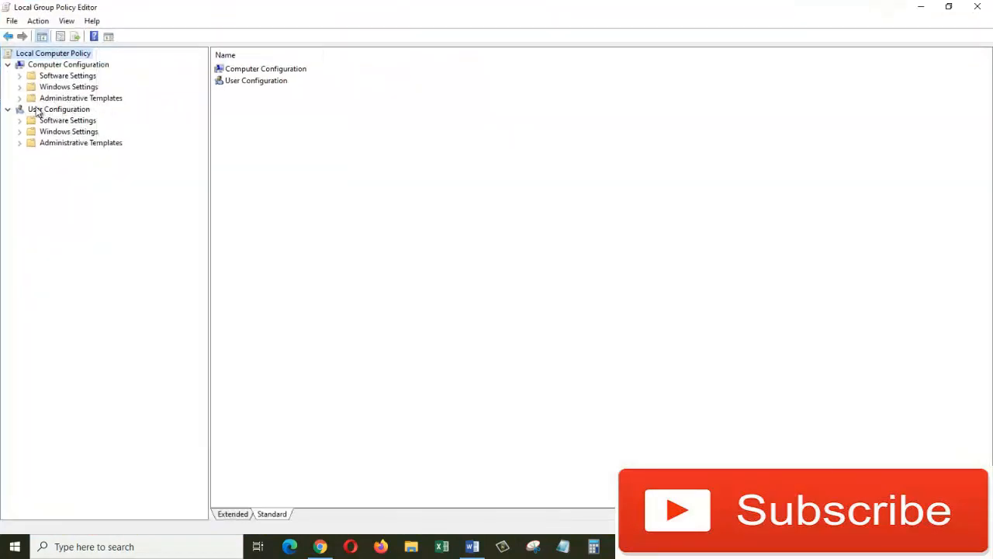
Navigate Computer Configuration > Administrative Templates > Windows Components to the Windows Update policies.
{"action": "left_click", "coordinate": [88, 176]}
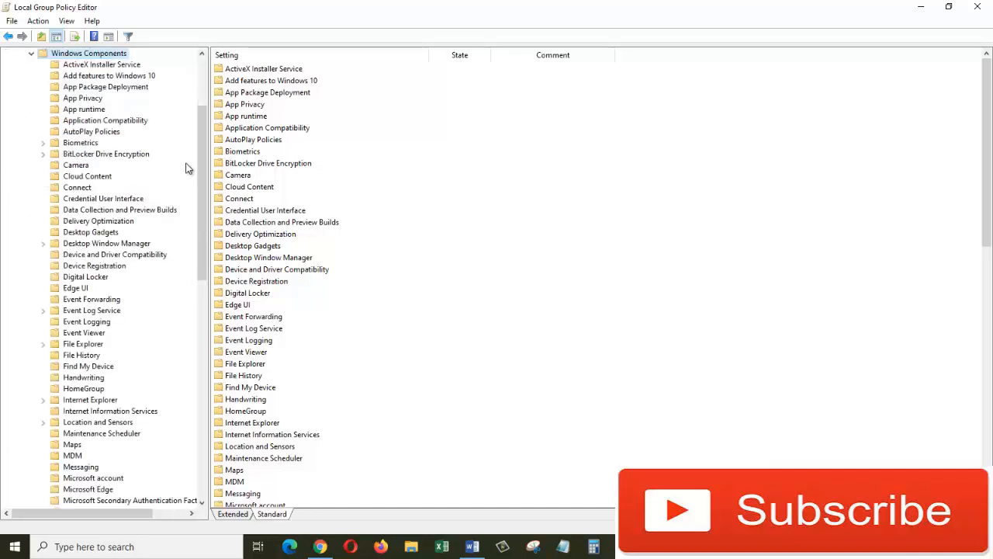
{"action": "scroll", "scroll_direction": "down", "scroll_amount": 3}
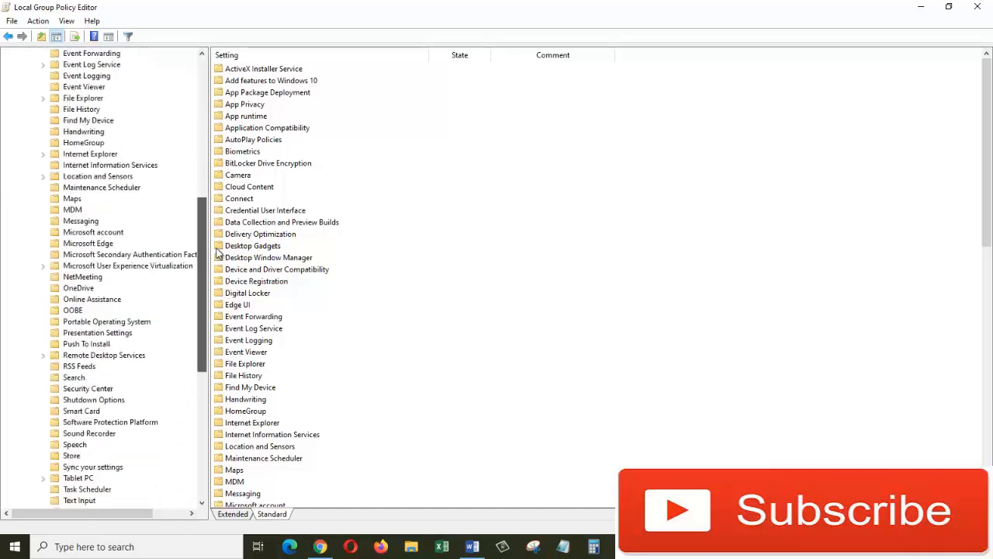
{"action": "scroll", "scroll_direction": "down", "scroll_amount": 3}
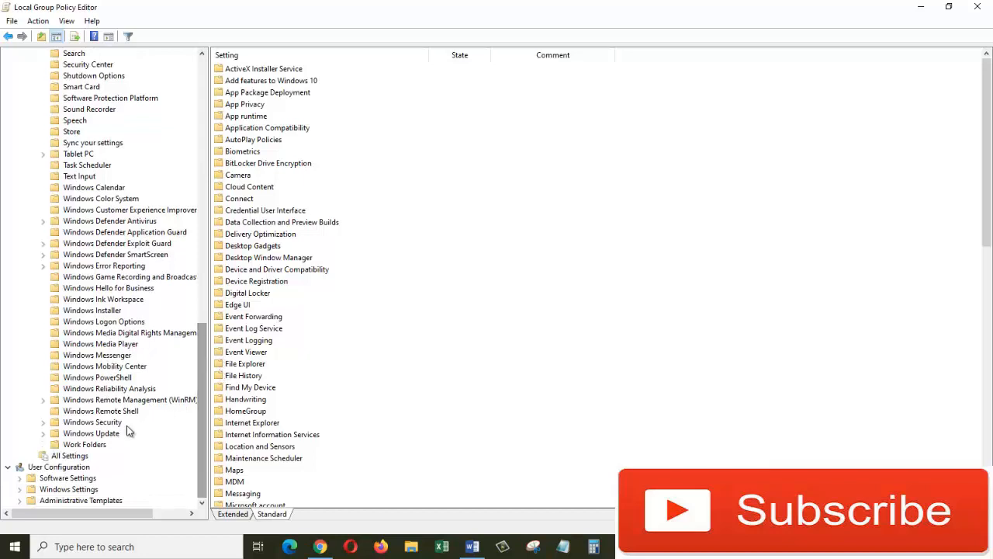
{"action": "mouse_move", "coordinate": [96, 441]}
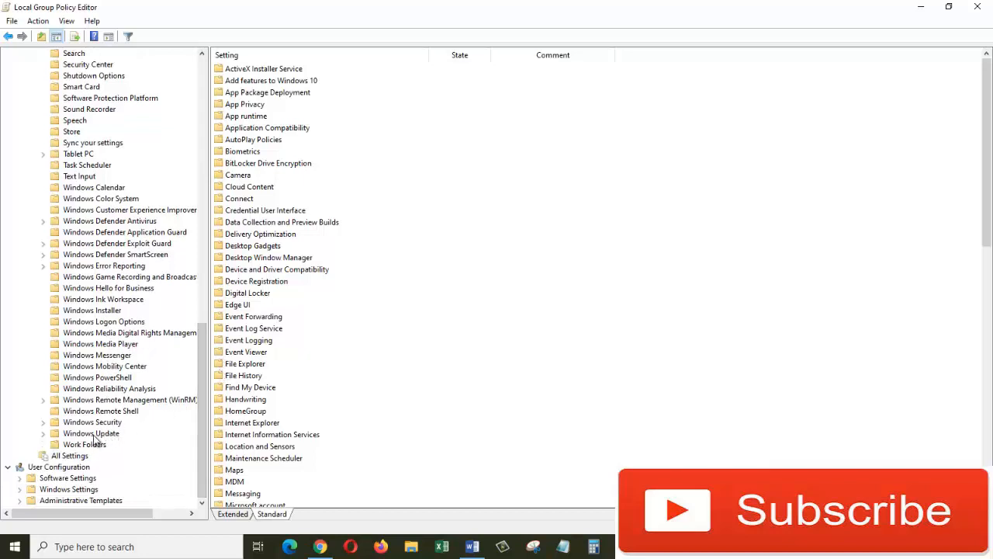
{"action": "left_click", "coordinate": [91, 433]}
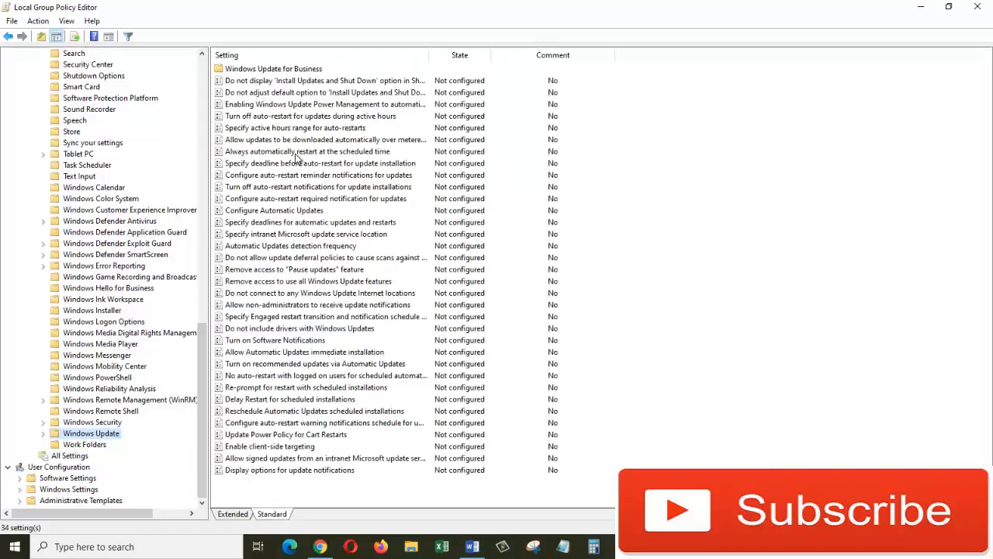
{"action": "mouse_move", "coordinate": [262, 221]}
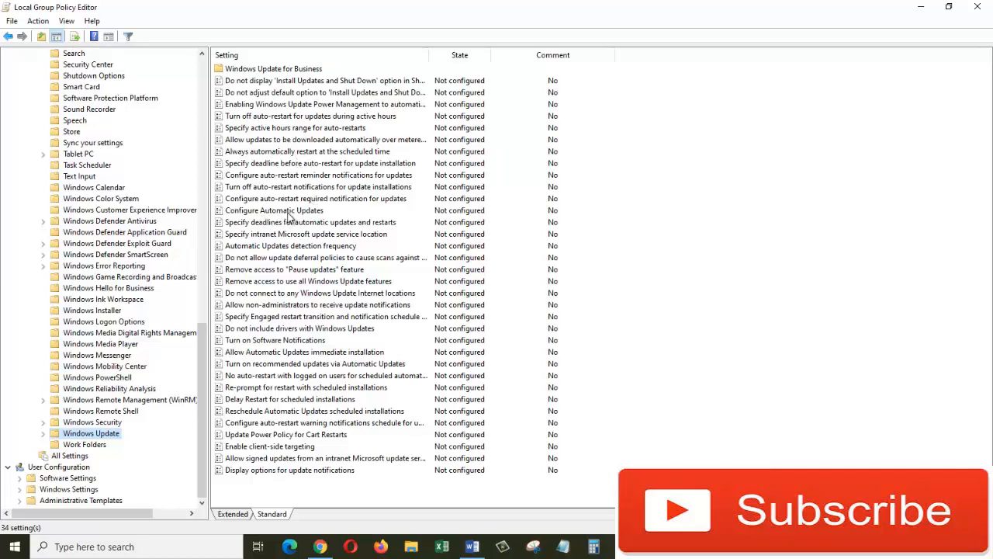
Set Configure Automatic Updates to Disabled and close the Group Policy Editor.
{"action": "double_click", "coordinate": [274, 210]}
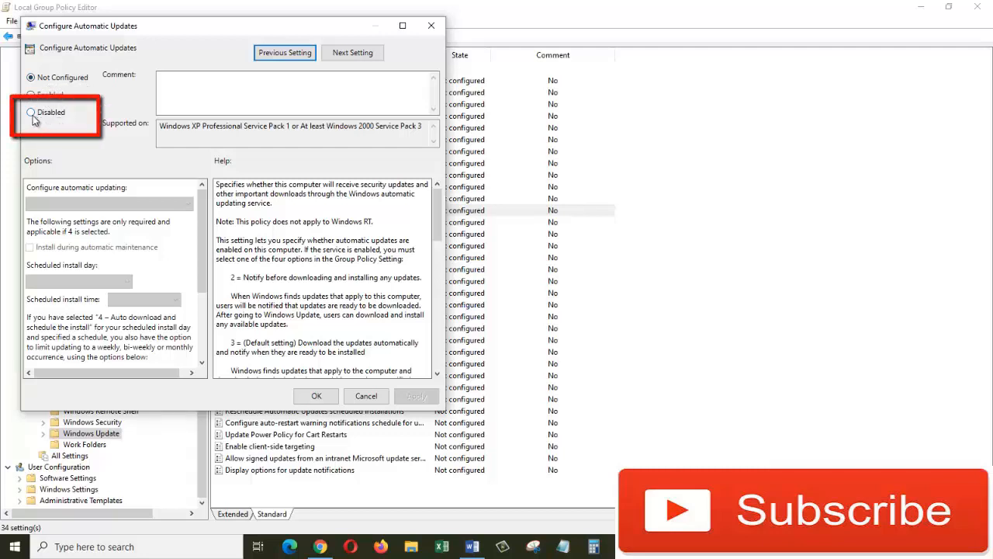
{"action": "left_click", "coordinate": [30, 112]}
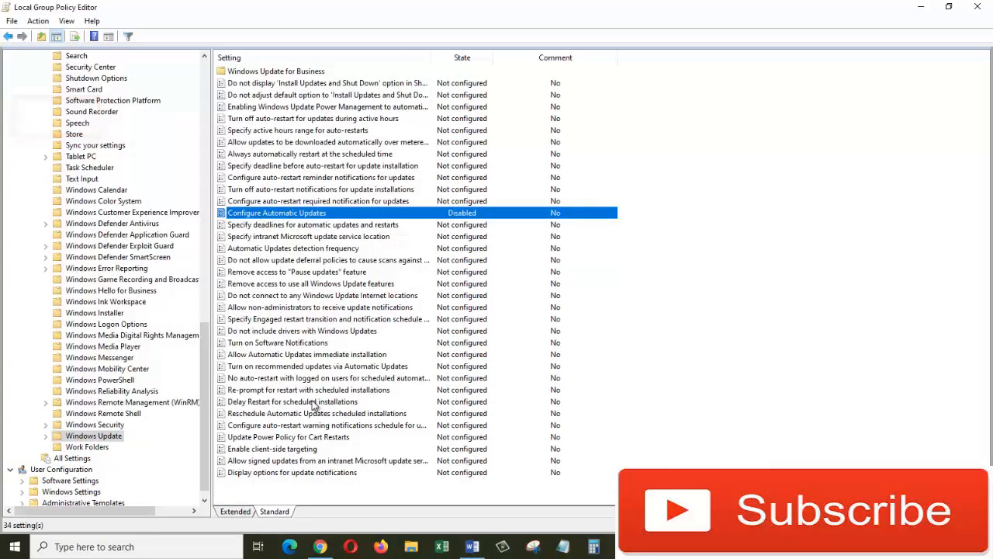
{"action": "mouse_move", "coordinate": [977, 7]}
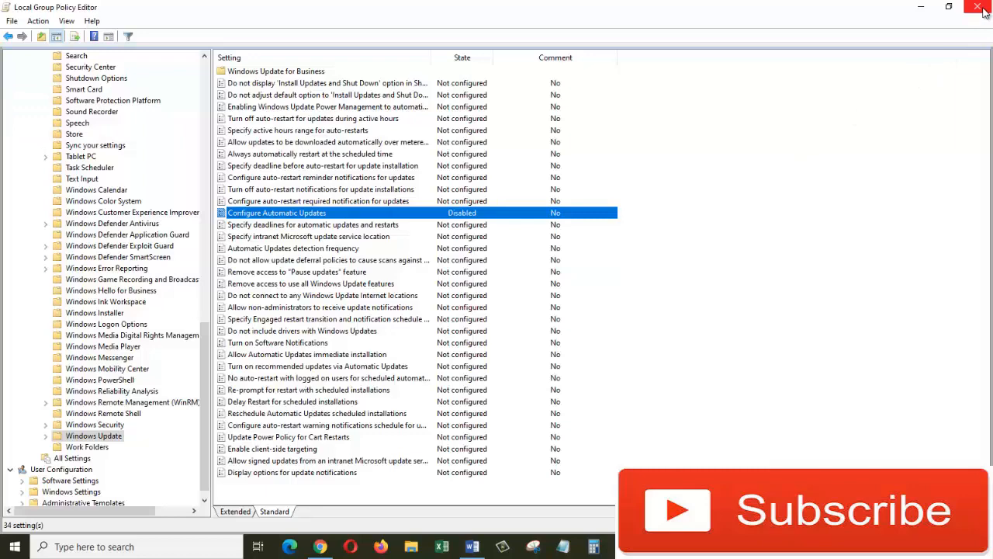
{"action": "left_click", "coordinate": [984, 7]}
{"action": "type", "text": "re"}
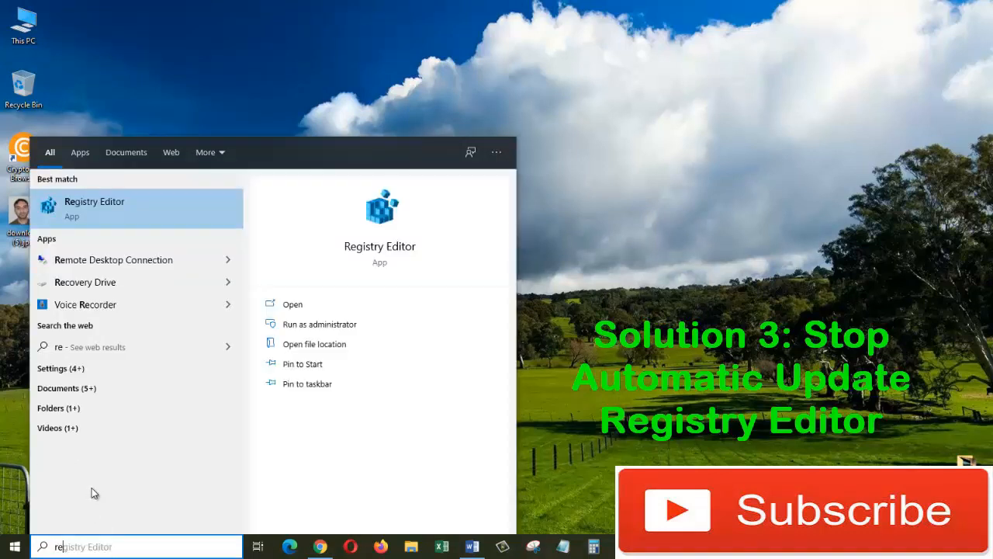
{"action": "mouse_move", "coordinate": [128, 219]}
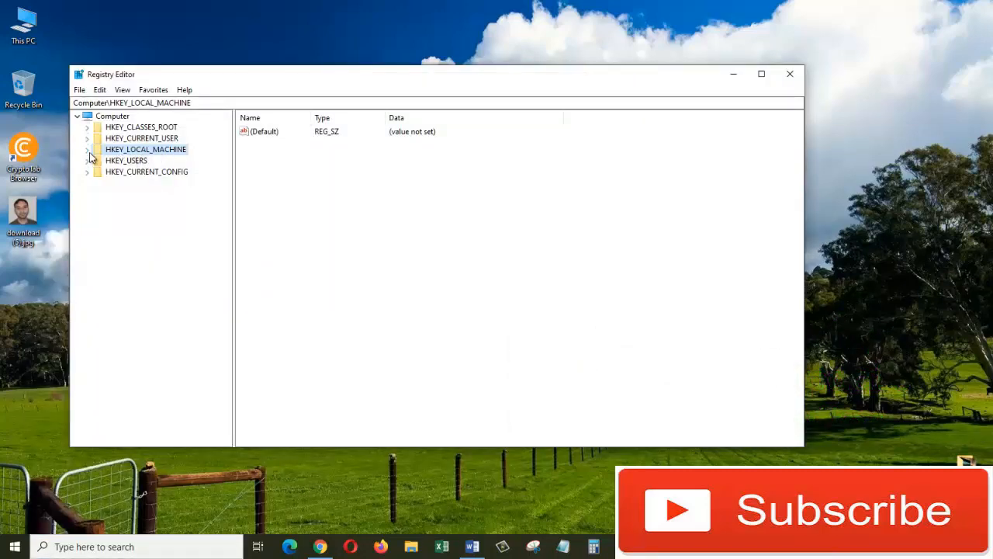
Create a new key WinUpdate under HKEY_LOCAL_MACHINE\SOFTWARE\Policies\Microsoft\Windows.
{"action": "left_click", "coordinate": [87, 149]}
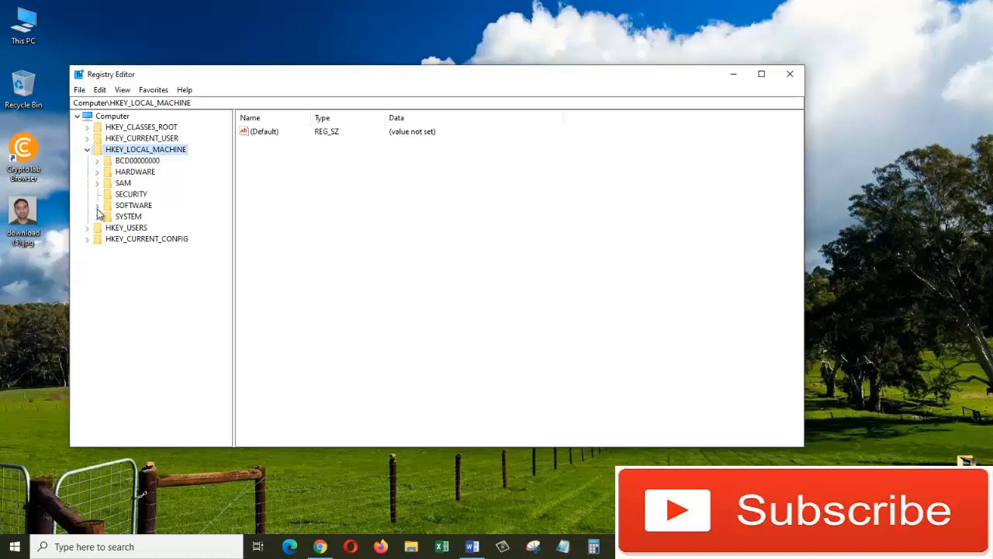
{"action": "left_click", "coordinate": [97, 205]}
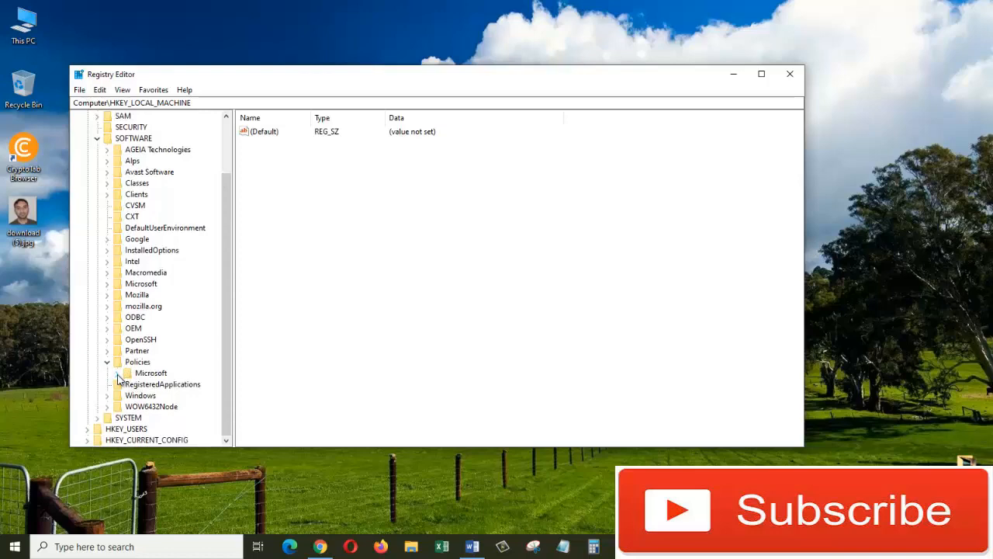
{"action": "left_click", "coordinate": [151, 372]}
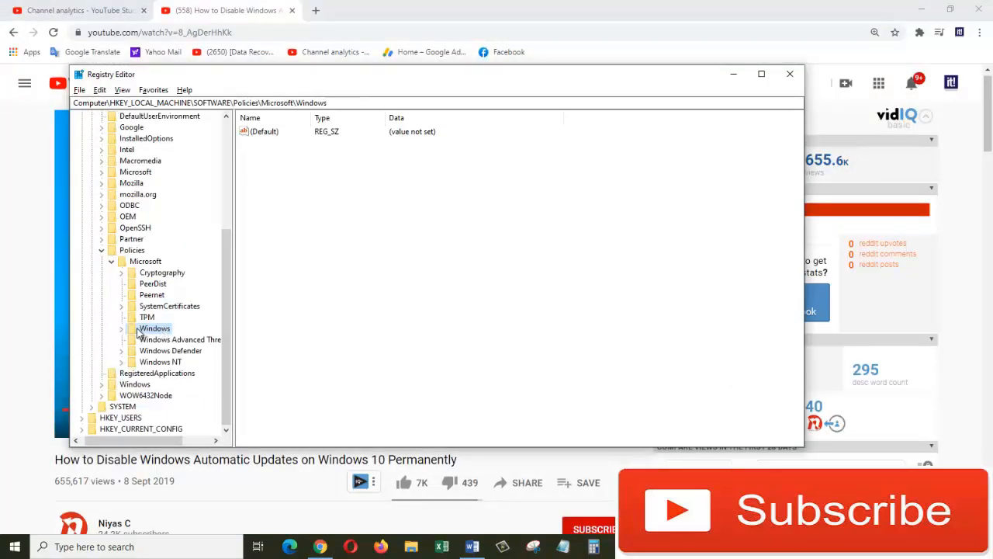
{"action": "right_click", "coordinate": [154, 327]}
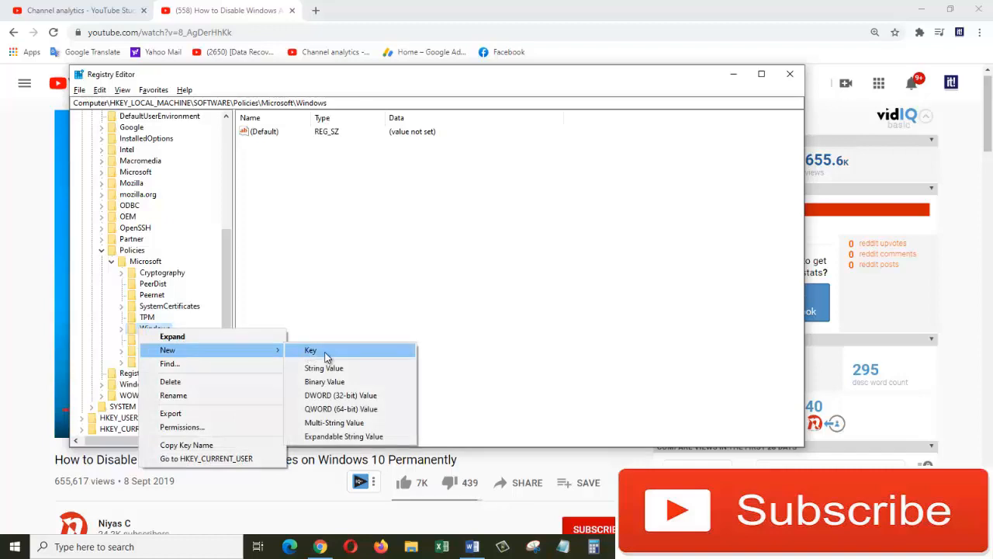
{"action": "left_click", "coordinate": [310, 350]}
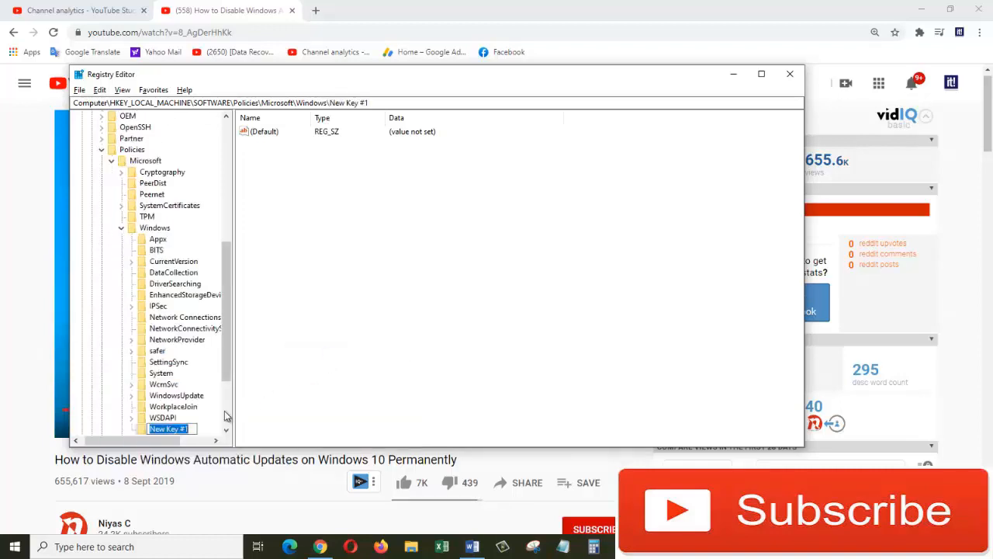
{"action": "type", "text": "WinUpdate"}
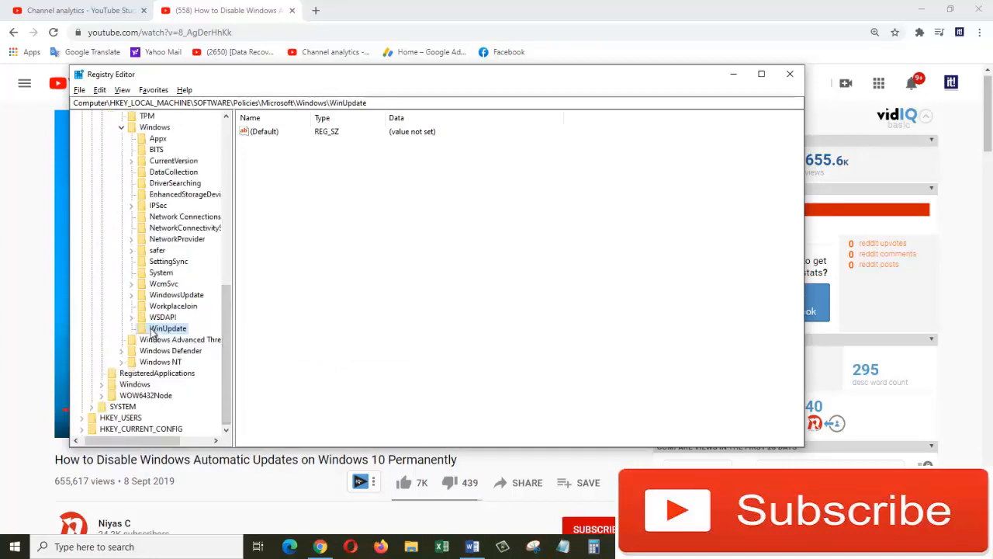
Create a subkey named AutoUpdate under WinUpdate.
{"action": "right_click", "coordinate": [167, 328]}
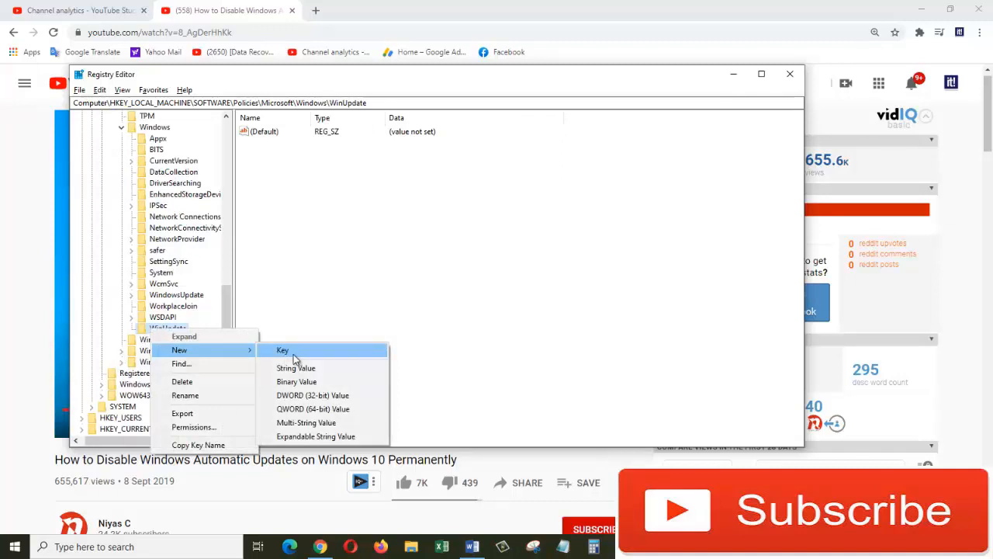
{"action": "left_click", "coordinate": [283, 349]}
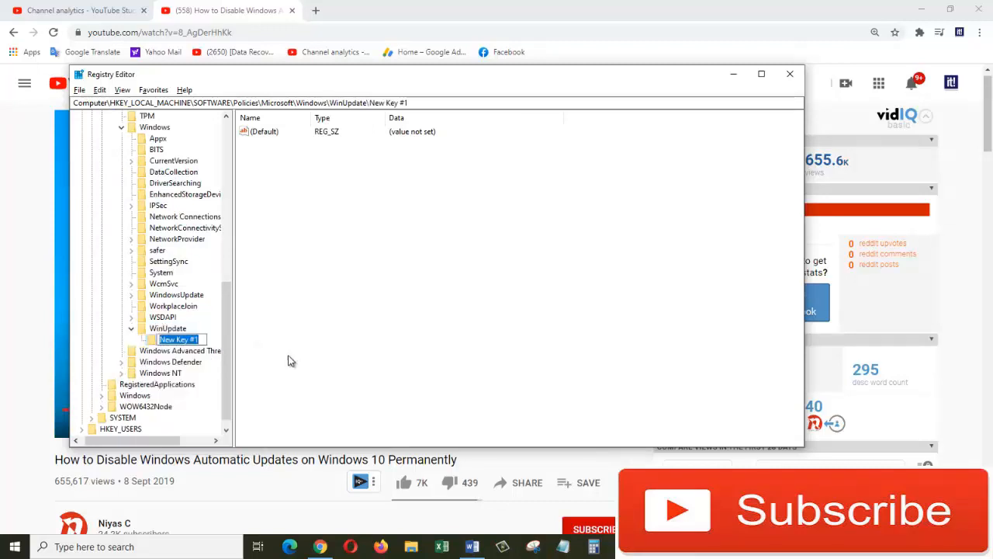
{"action": "type", "text": "AutoUpdate"}
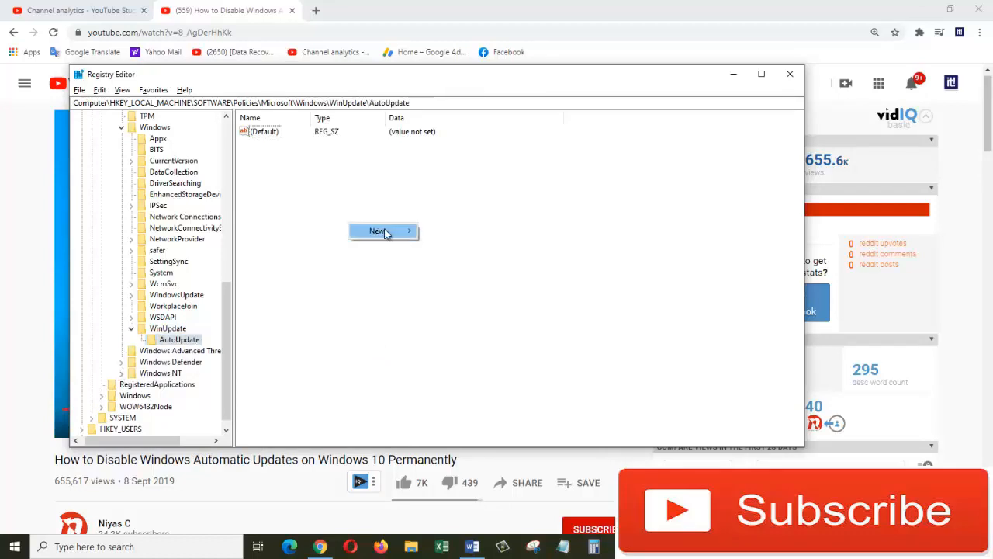
Add a 32-bit DWORD value named StopAutoUpdate in the AutoUpdate key.
{"action": "left_click", "coordinate": [376, 230]}
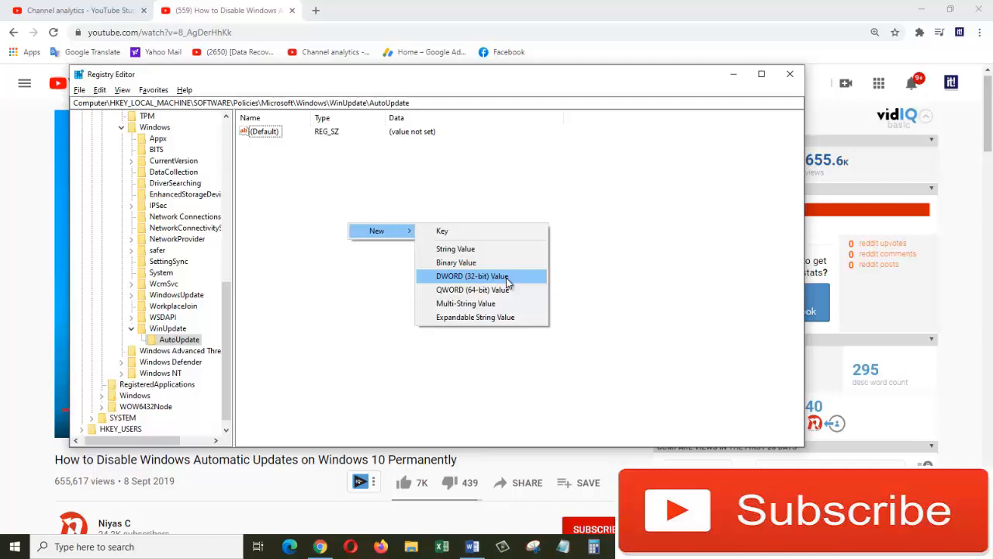
{"action": "left_click", "coordinate": [471, 276]}
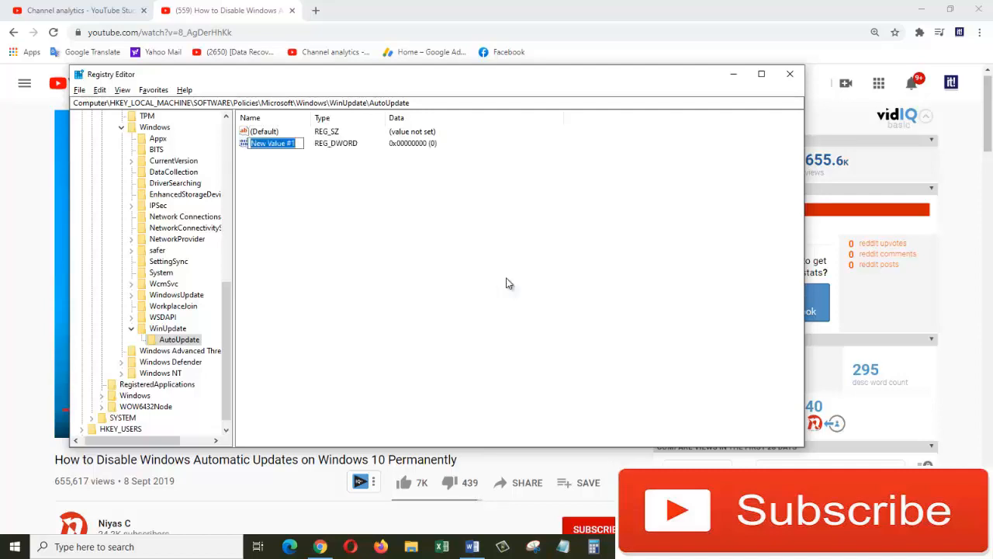
{"action": "type", "text": "Sto"}
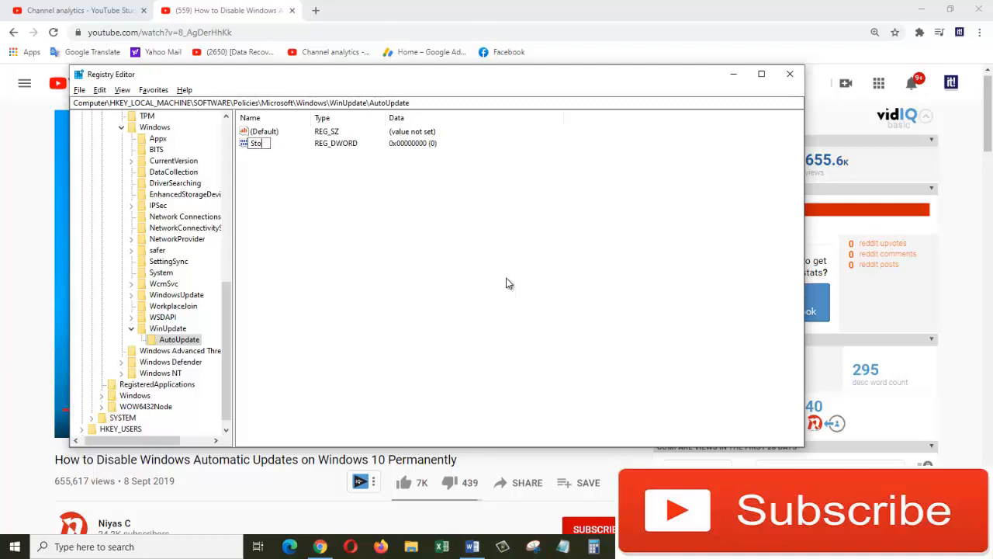
{"action": "type", "text": "pAutoUpdate"}
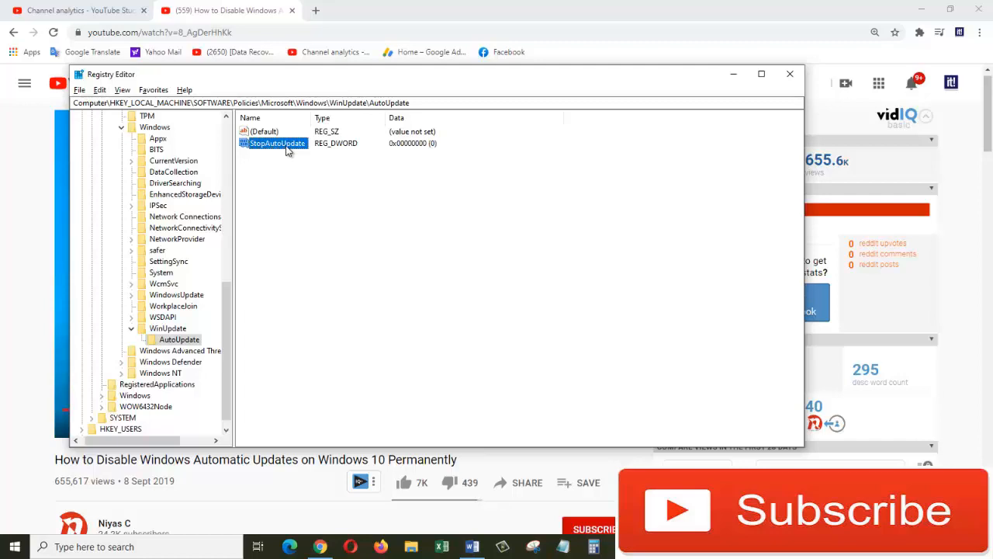
Set the StopAutoUpdate value's data to 1.
{"action": "double_click", "coordinate": [275, 143]}
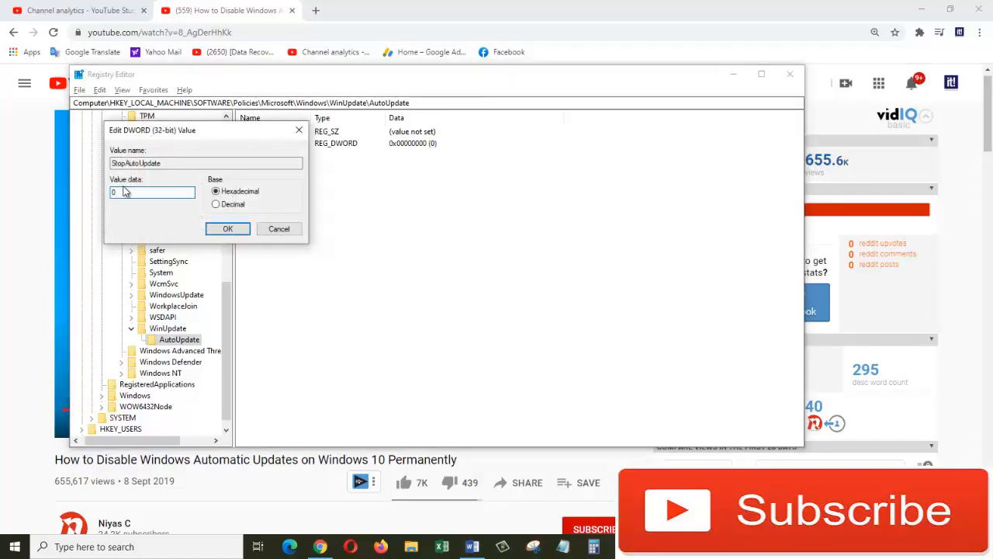
{"action": "type", "text": "1"}
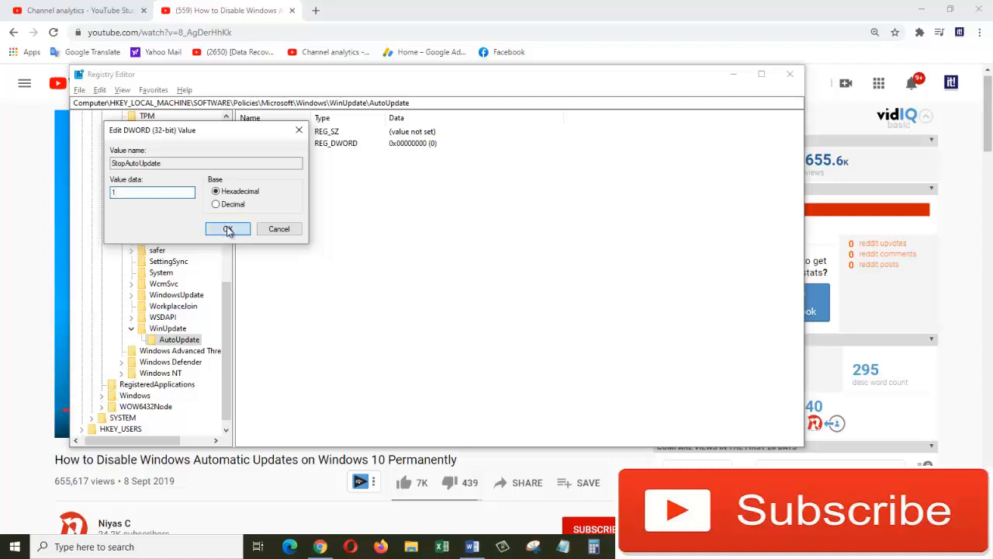
{"action": "left_click", "coordinate": [228, 228]}
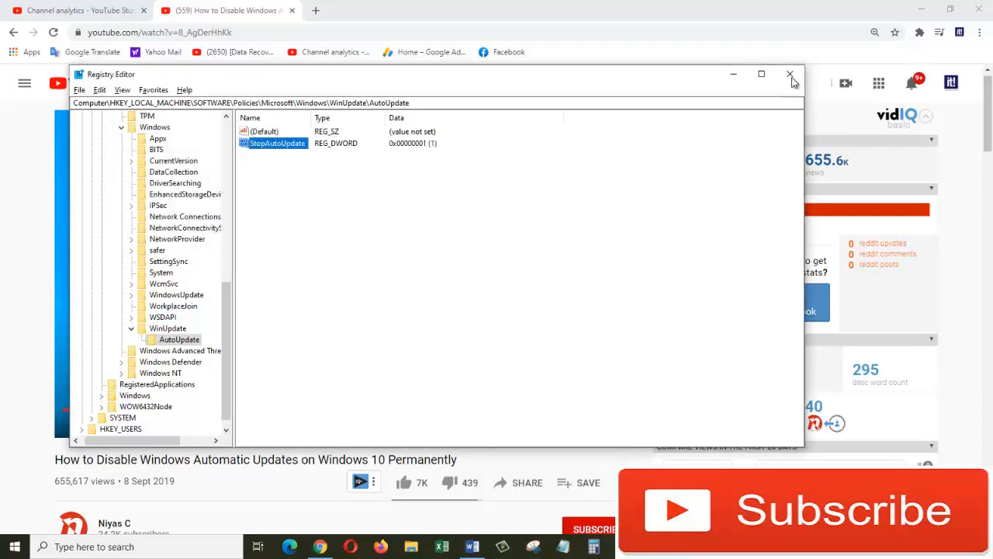